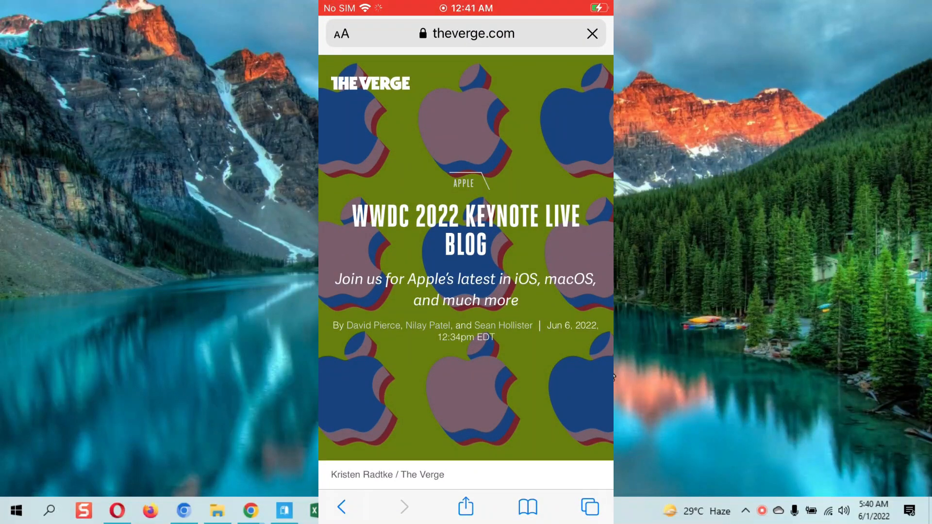
Step: Read through The Verge's WWDC 2022 live blog, then open the MacRumors iOS 16 public beta article
{"action": "scroll", "scroll_direction": "down", "scroll_amount": 3}
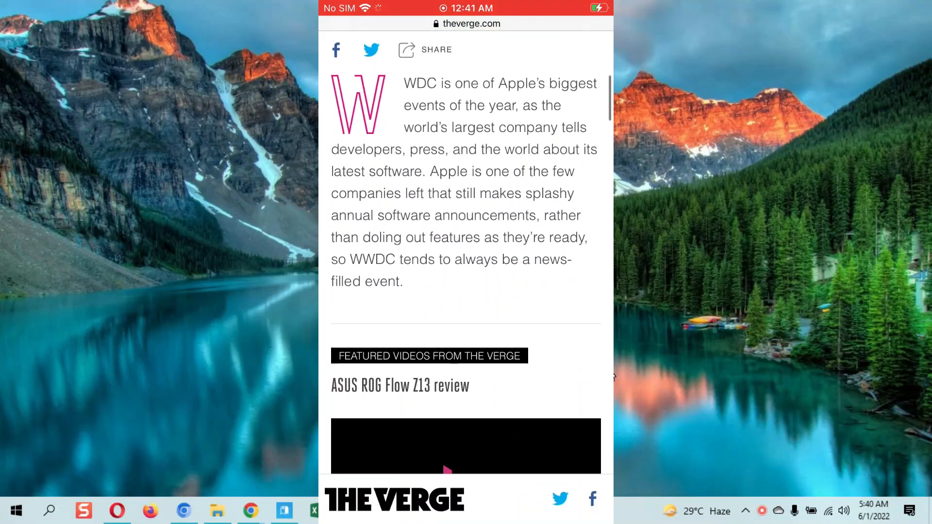
{"action": "scroll", "scroll_direction": "down", "scroll_amount": 3}
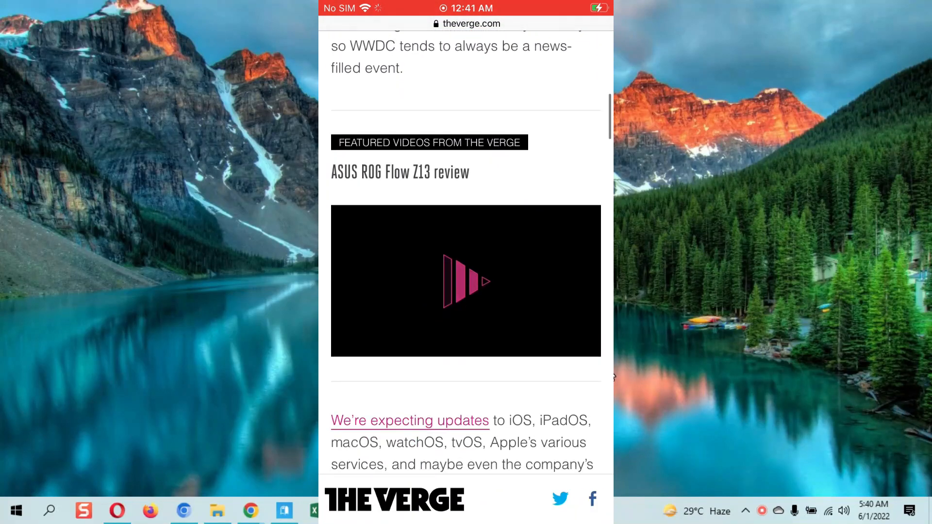
{"action": "scroll", "scroll_direction": "down", "scroll_amount": 3}
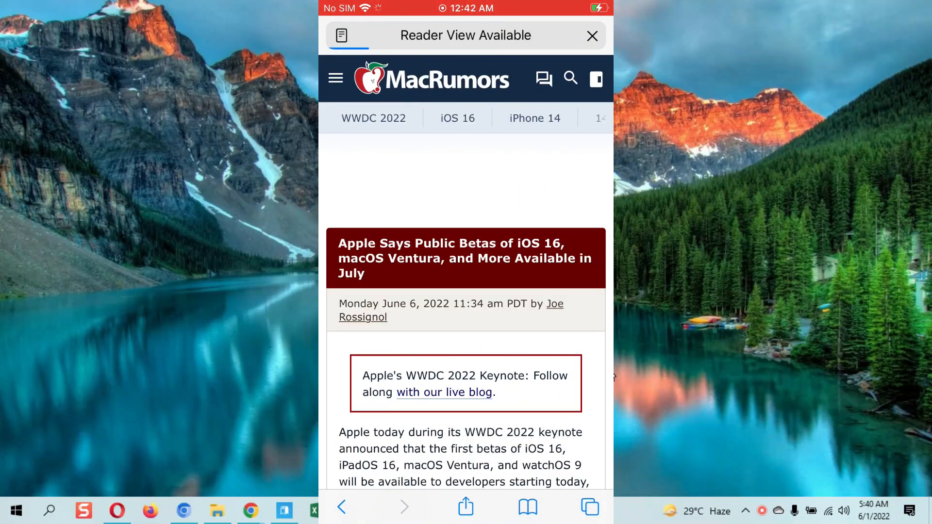
{"action": "left_click", "coordinate": [591, 36]}
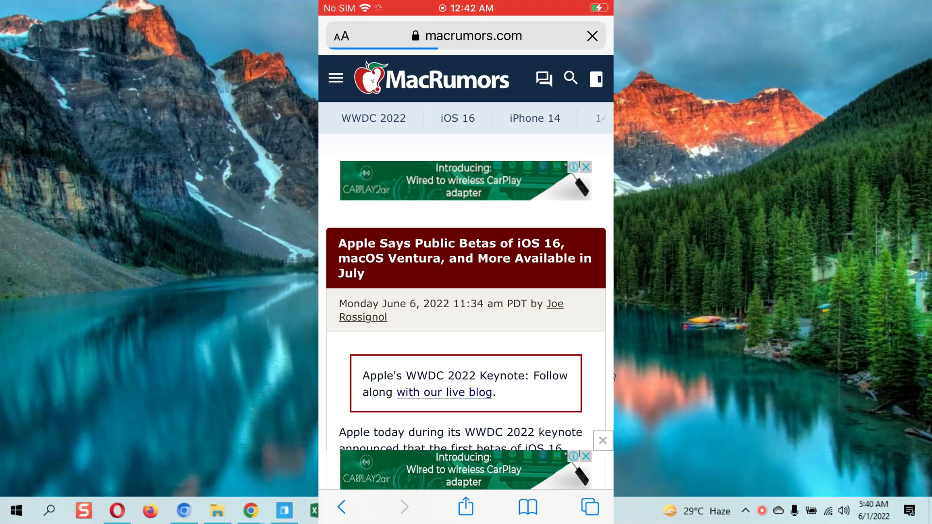
{"action": "left_click", "coordinate": [592, 35]}
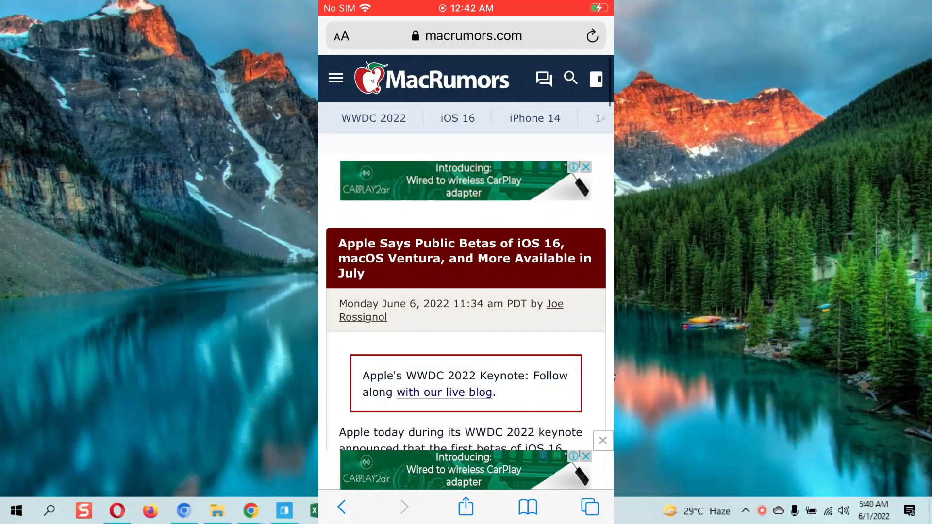
Step: Enter betaprofiles.com in Safari and open the Download Beta Profiles top hit
{"action": "left_click", "coordinate": [469, 36]}
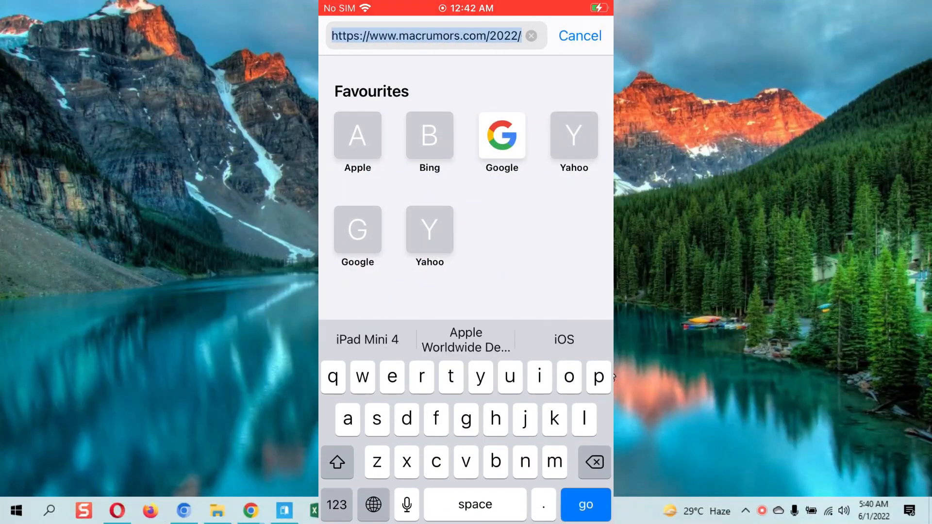
{"action": "type", "text": "betaprofiles.com — Download Beta"}
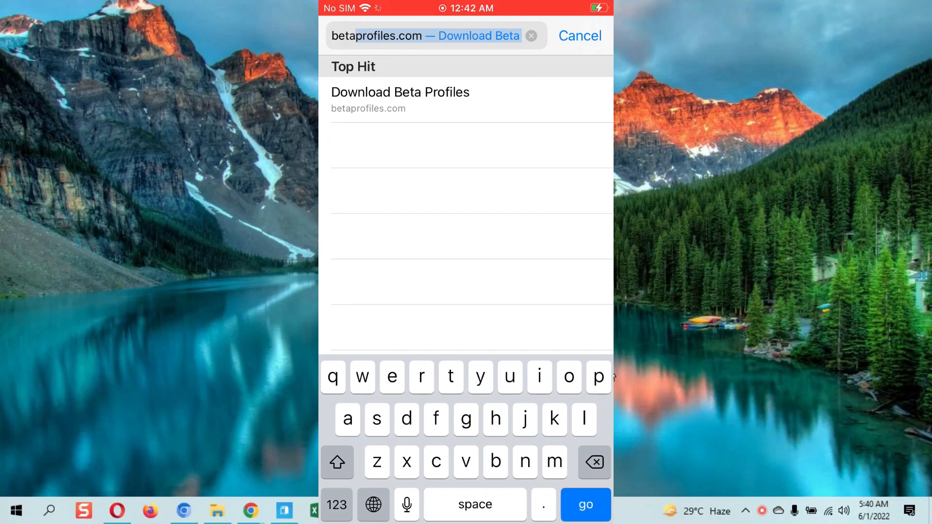
{"action": "type", "text": "pro"}
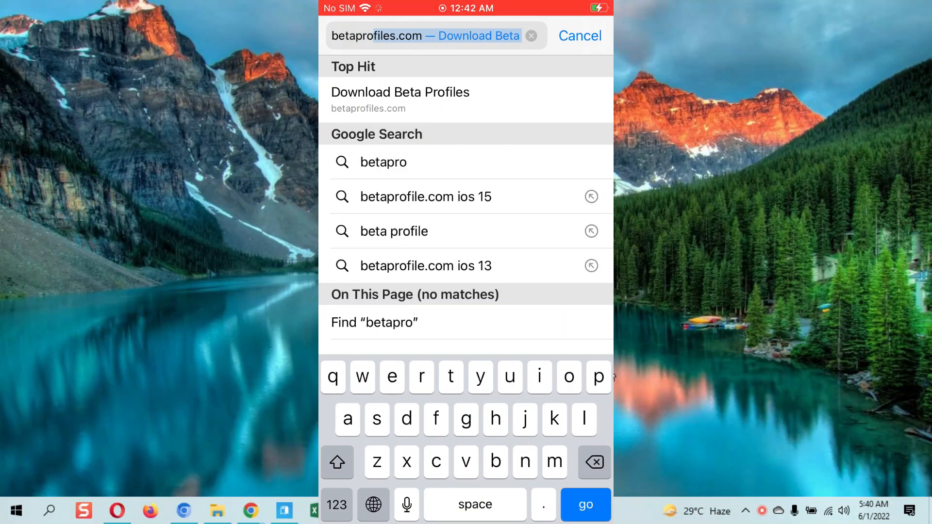
{"action": "left_click", "coordinate": [399, 99]}
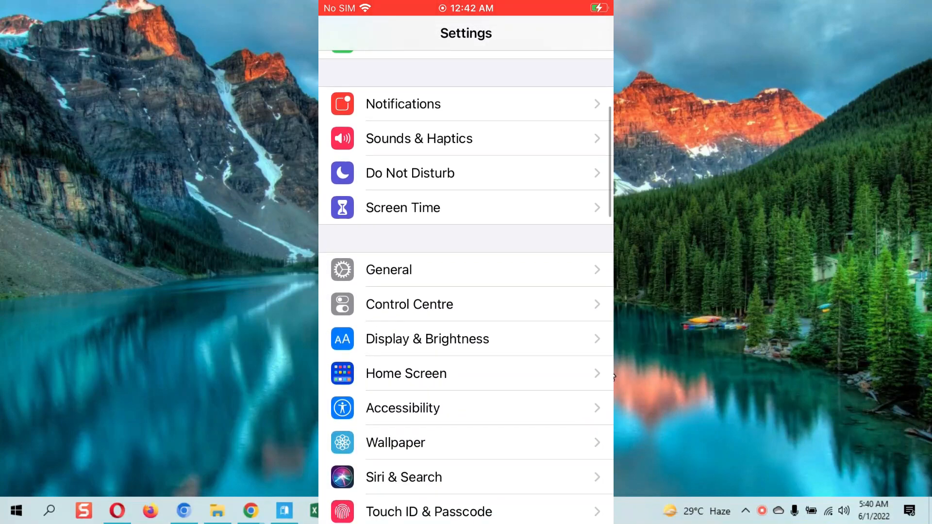
Step: Check Profiles & Device Management under General settings, then return to betaprofiles.com
{"action": "left_click", "coordinate": [388, 269]}
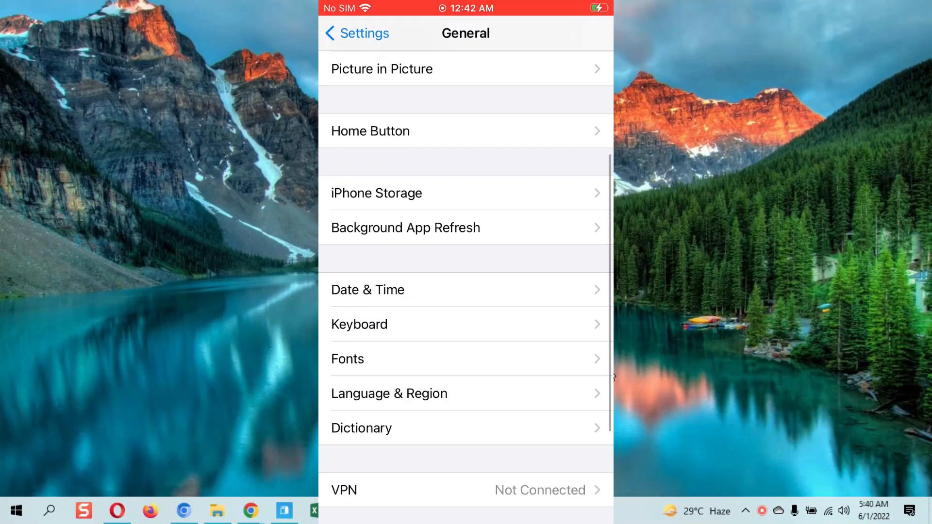
{"action": "scroll", "scroll_direction": "down", "scroll_amount": 3}
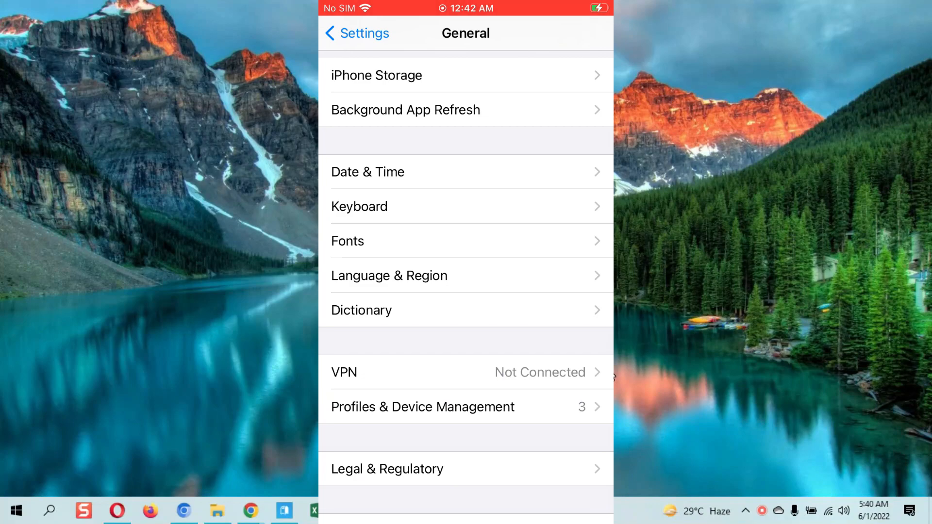
{"action": "left_click", "coordinate": [422, 407]}
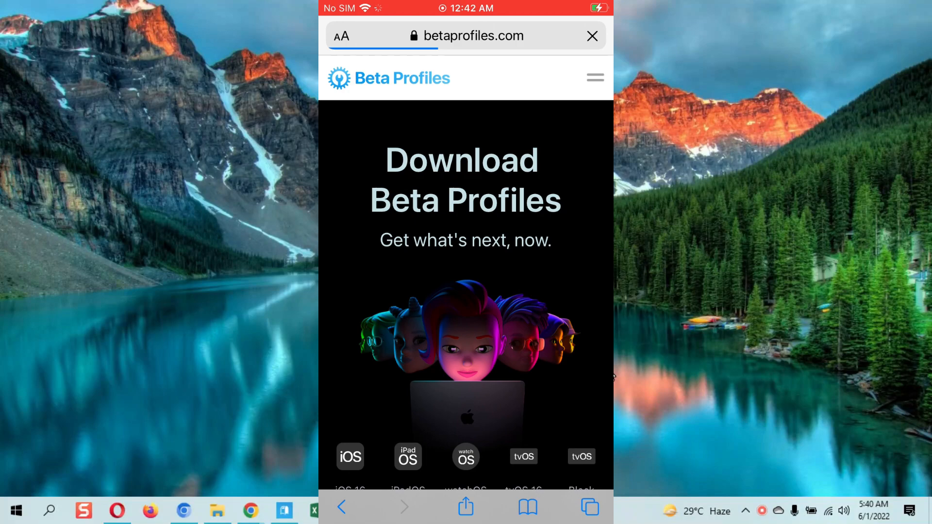
Step: Download the iOS 16 beta profile, accepting the developer warning and allowing the configuration download
{"action": "scroll", "scroll_direction": "down", "scroll_amount": 3}
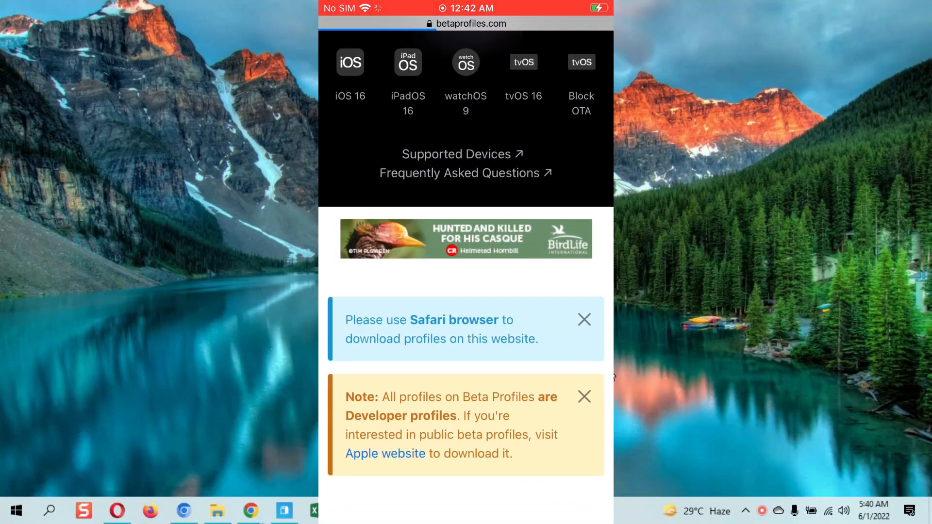
{"action": "left_click", "coordinate": [349, 62]}
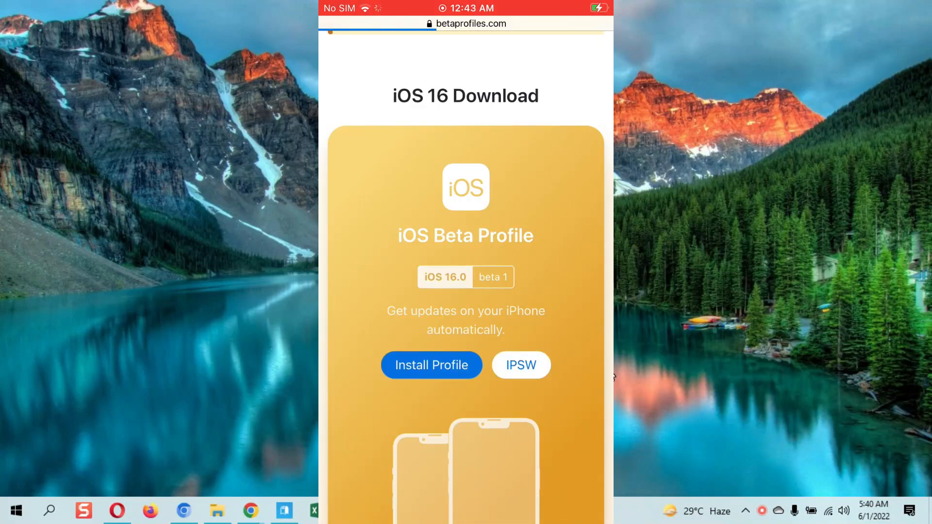
{"action": "left_click", "coordinate": [431, 365]}
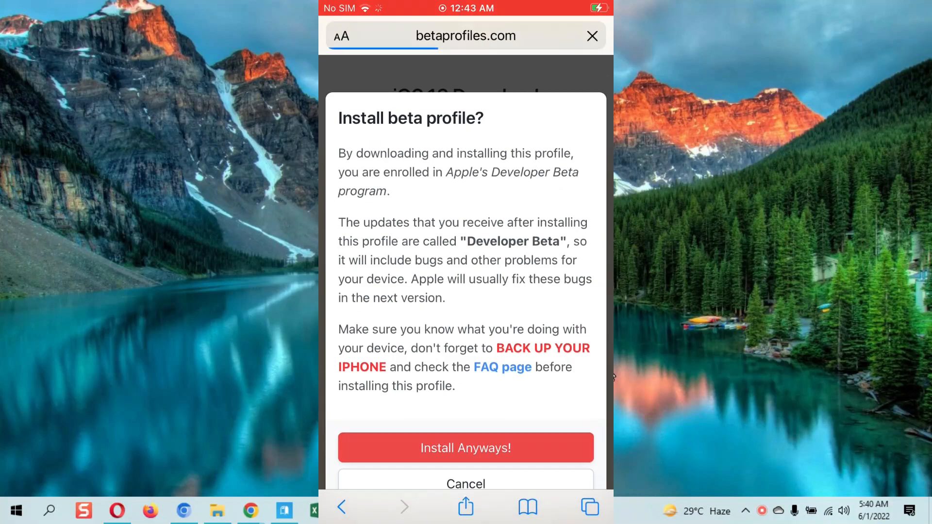
{"action": "left_click", "coordinate": [465, 447]}
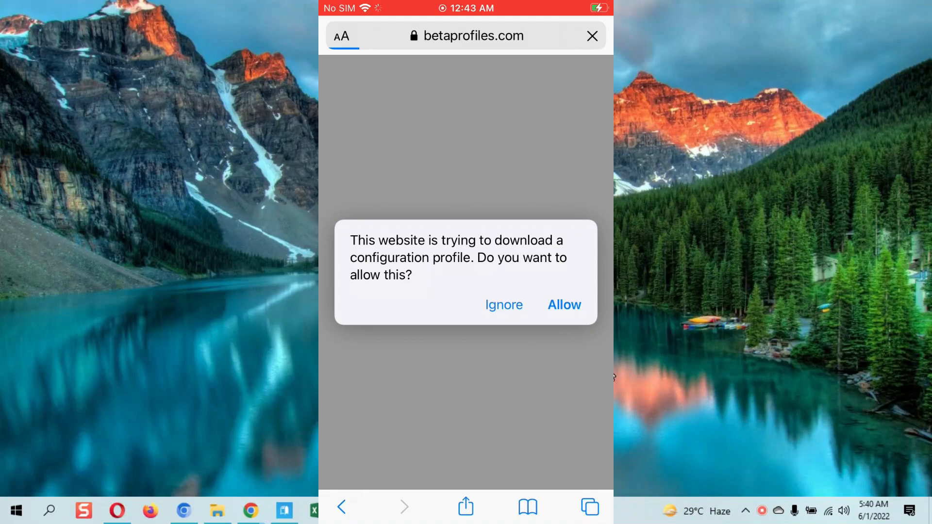
{"action": "left_click", "coordinate": [563, 305]}
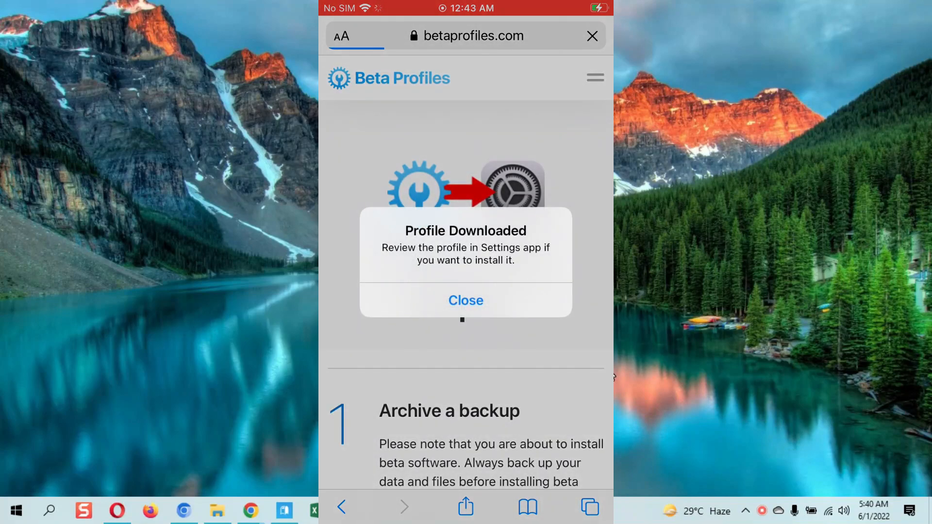
{"action": "left_click", "coordinate": [465, 300]}
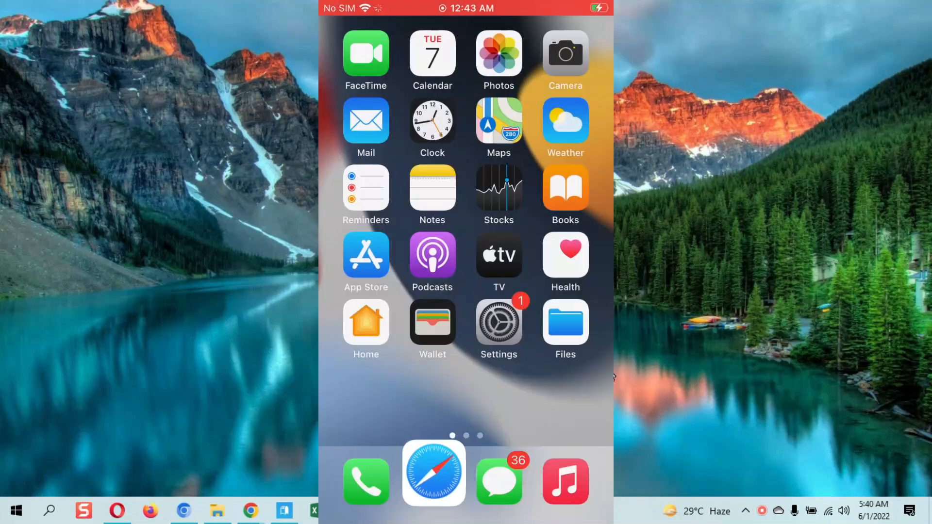
Step: Go to Profiles & Device Management under General in Settings
{"action": "left_click", "coordinate": [497, 321]}
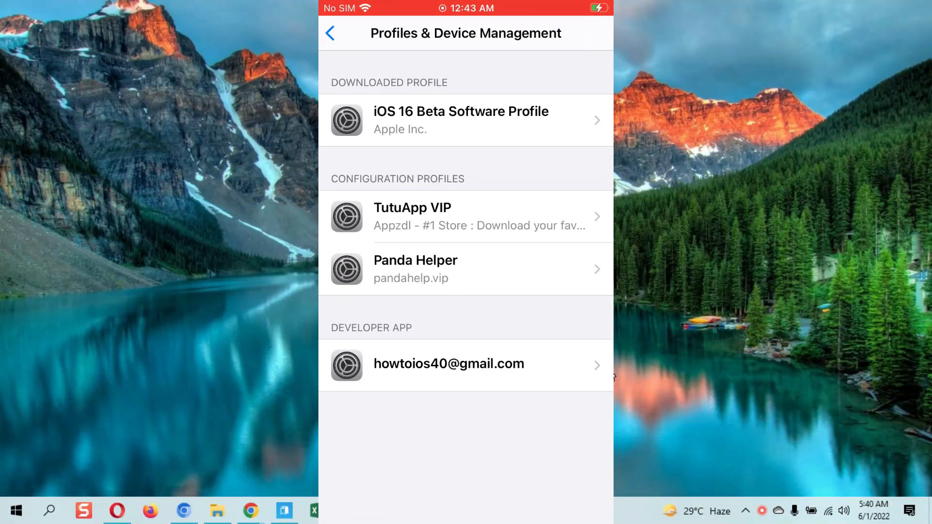
{"action": "left_click", "coordinate": [330, 32]}
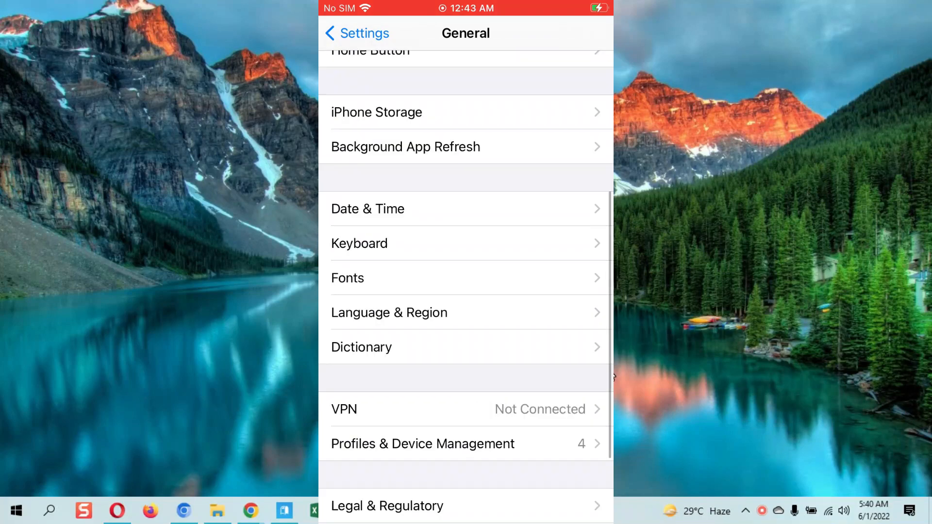
{"action": "left_click", "coordinate": [356, 32]}
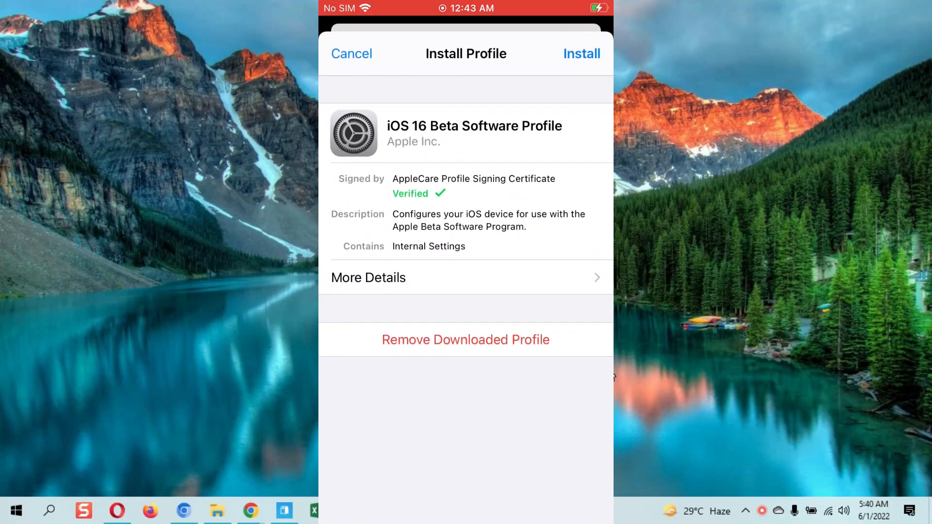
Step: Install the iOS 16 beta profile, accepting the consent terms and postponing the restart
{"action": "left_click", "coordinate": [581, 53]}
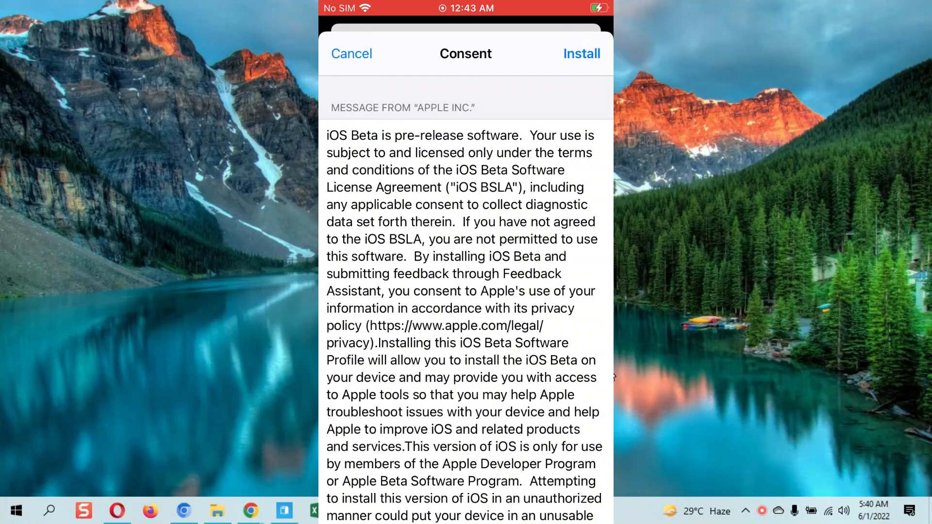
{"action": "left_click", "coordinate": [580, 53]}
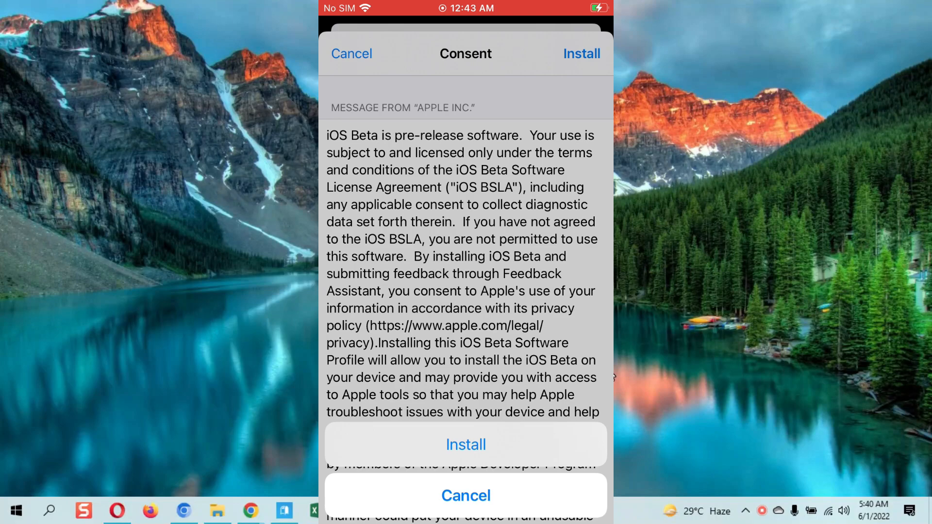
{"action": "left_click", "coordinate": [466, 445]}
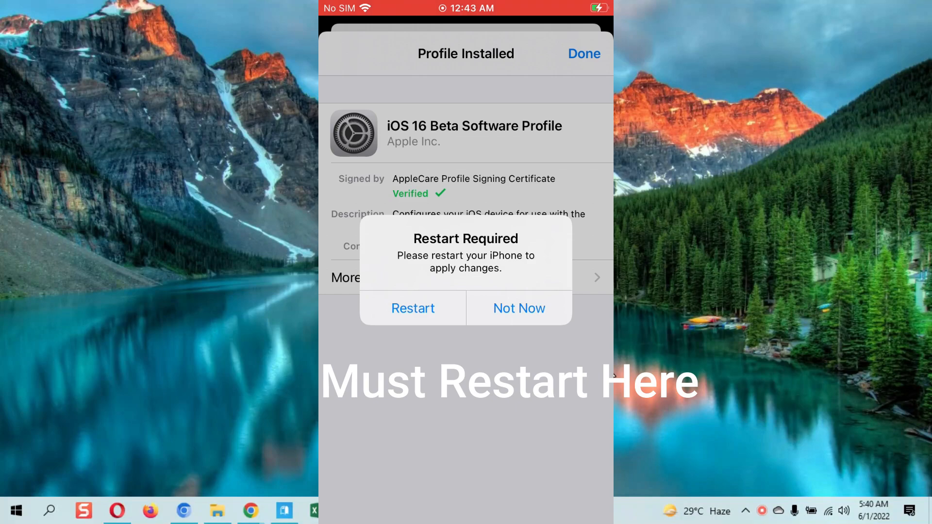
{"action": "left_click", "coordinate": [518, 308]}
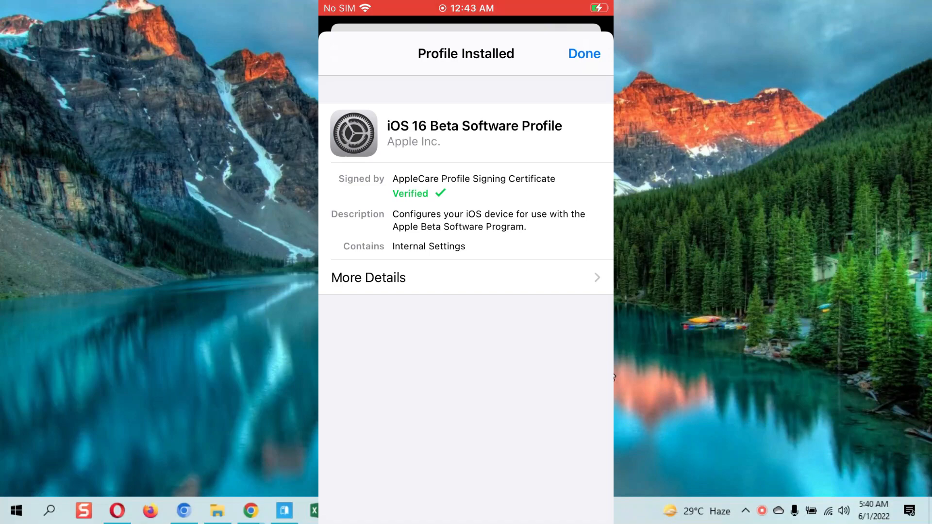
{"action": "left_click", "coordinate": [583, 53]}
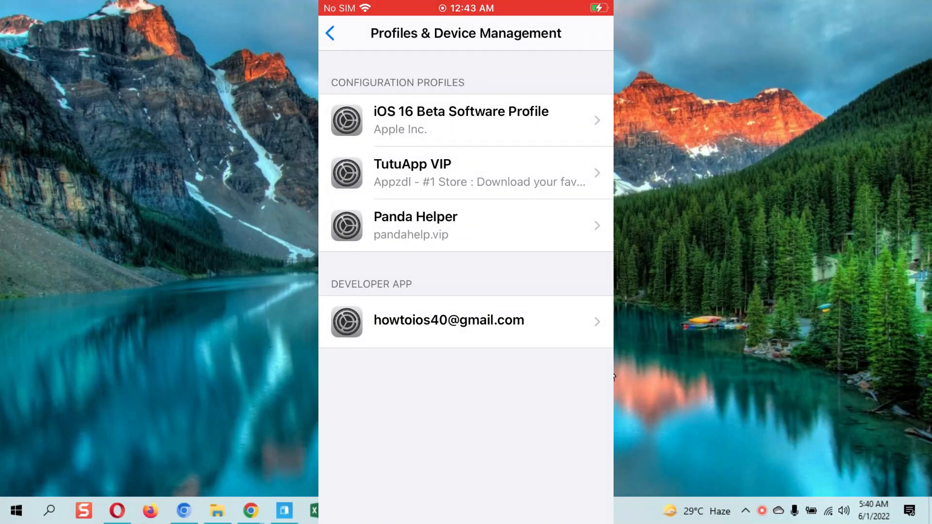
{"action": "left_click", "coordinate": [330, 32]}
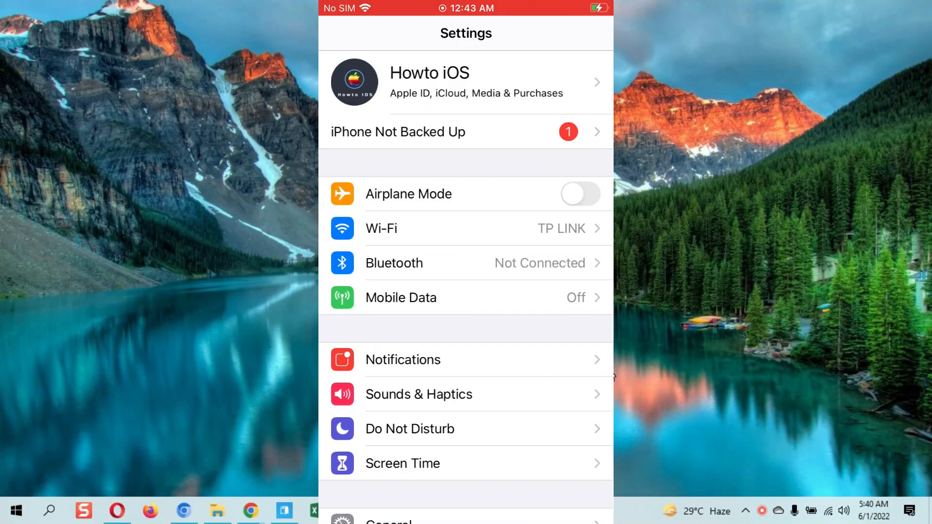
Step: Check General > Software Update, which reports iOS 14.8 as up to date
{"action": "scroll", "scroll_direction": "down", "scroll_amount": 3}
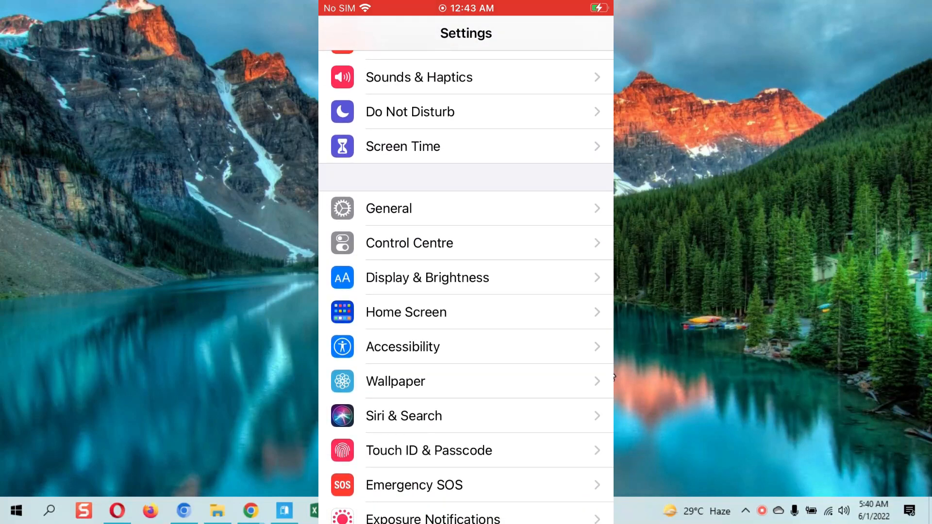
{"action": "left_click", "coordinate": [388, 208]}
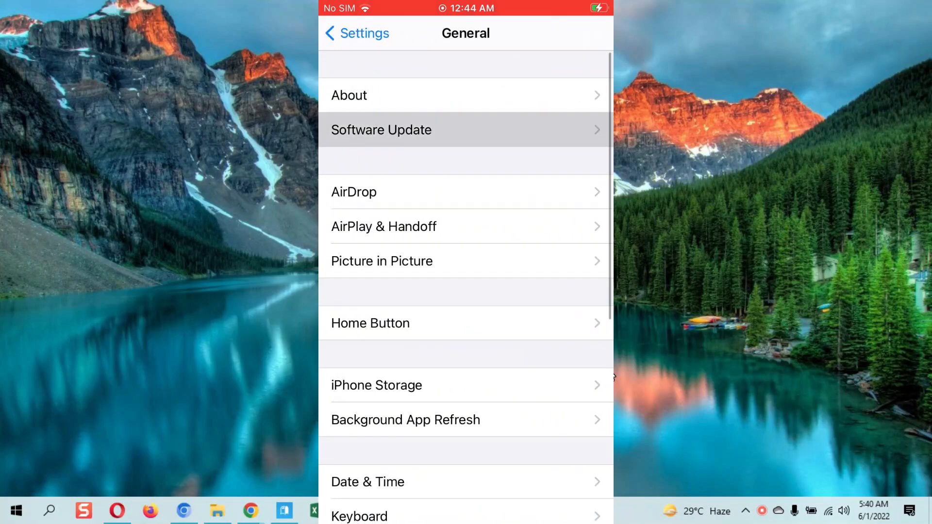
{"action": "left_click", "coordinate": [382, 130]}
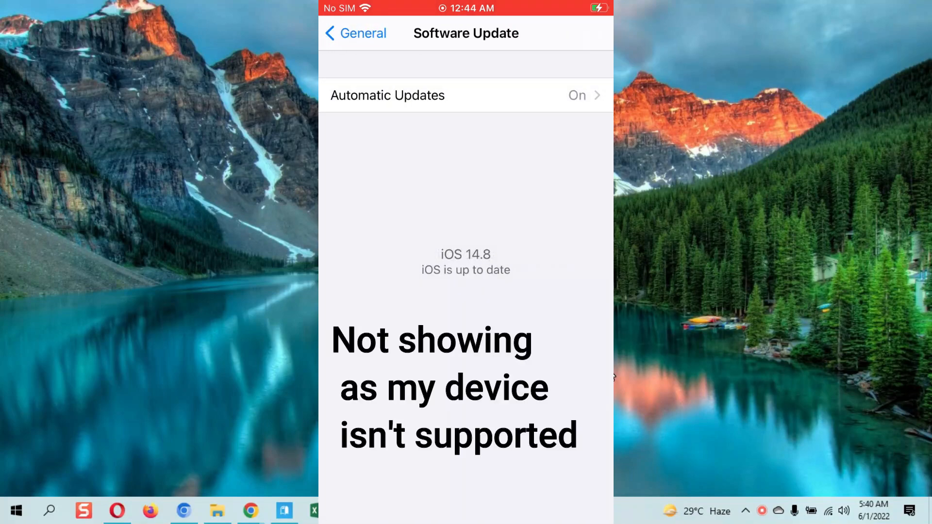